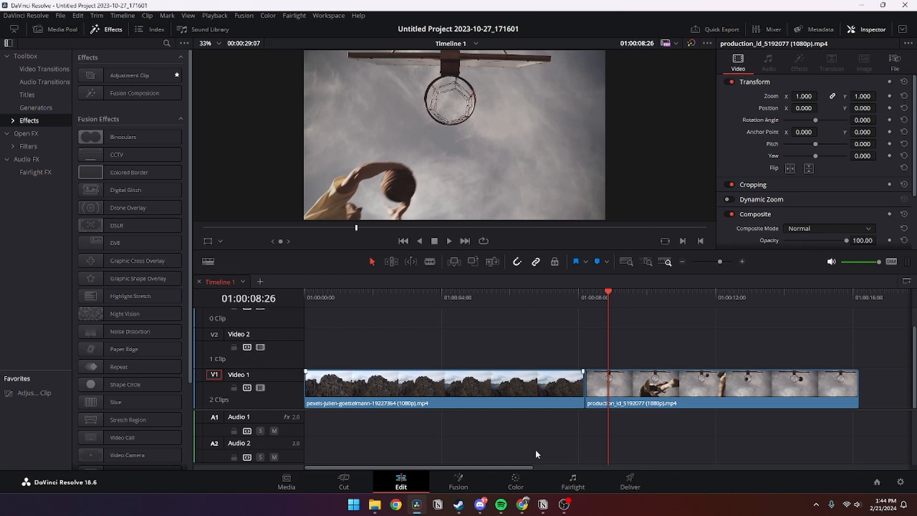
pyautogui.moveTo(571, 383)
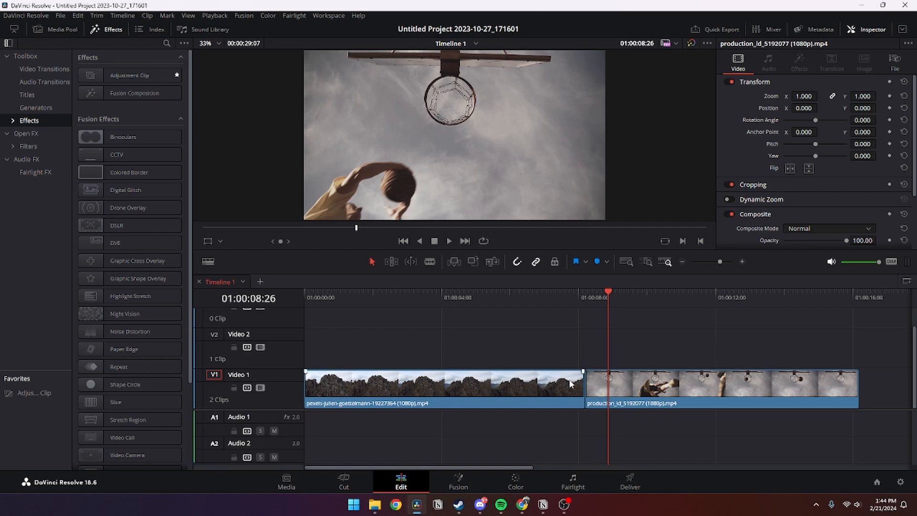
pyautogui.moveTo(577, 370)
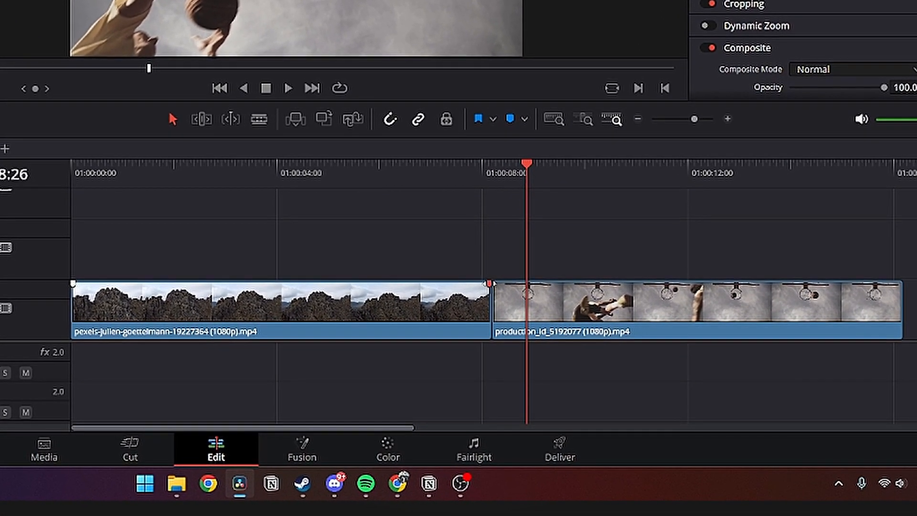
# Give the mountain clip on Video 1 a fade-out of about 12 frames at its end
pyautogui.moveTo(491, 283); pyautogui.dragTo(472, 283)
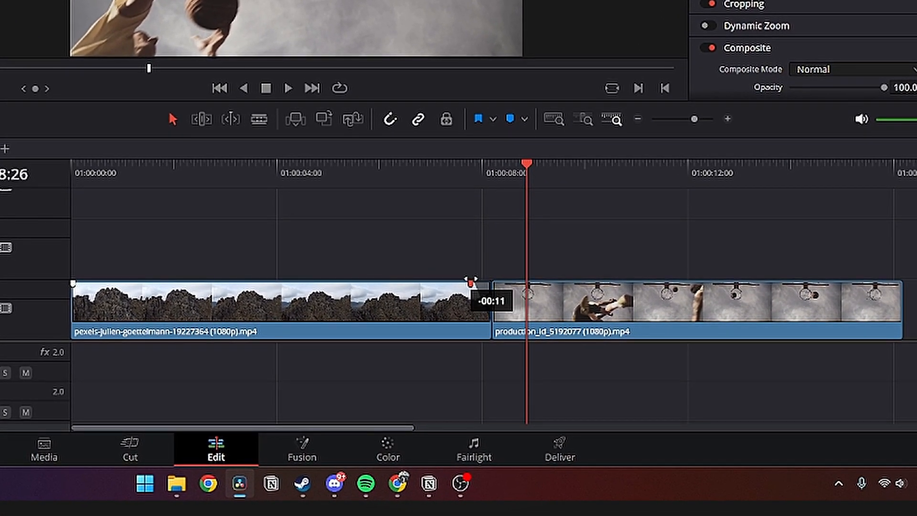
pyautogui.moveTo(473, 278); pyautogui.dragTo(470, 278)
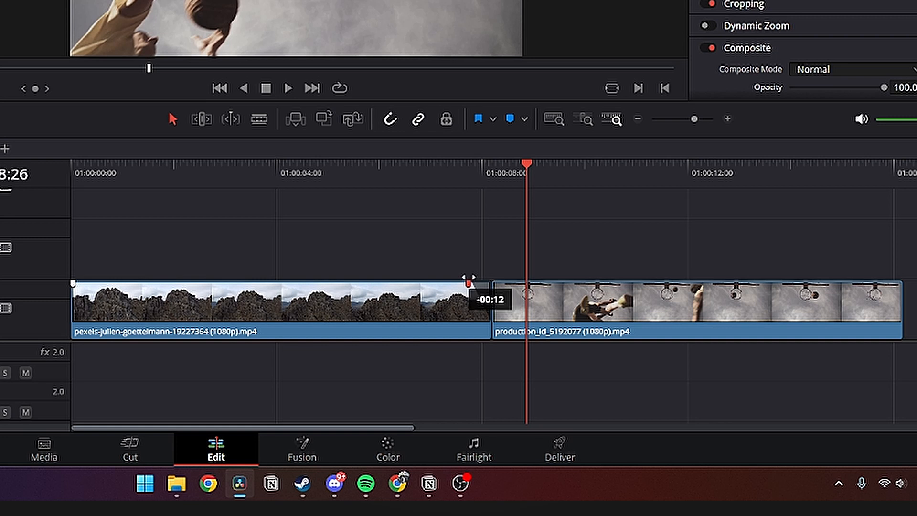
pyautogui.moveTo(471, 283); pyautogui.dragTo(491, 284)
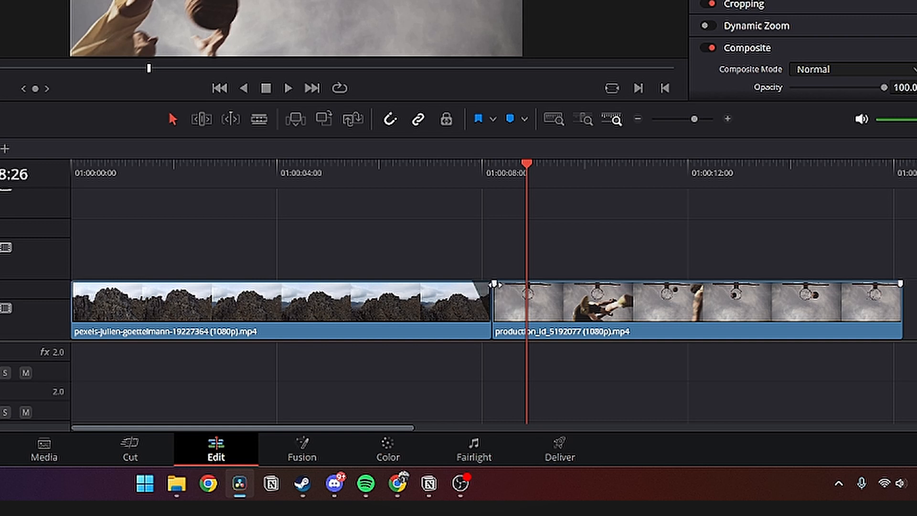
pyautogui.moveTo(494, 284); pyautogui.dragTo(496, 284)
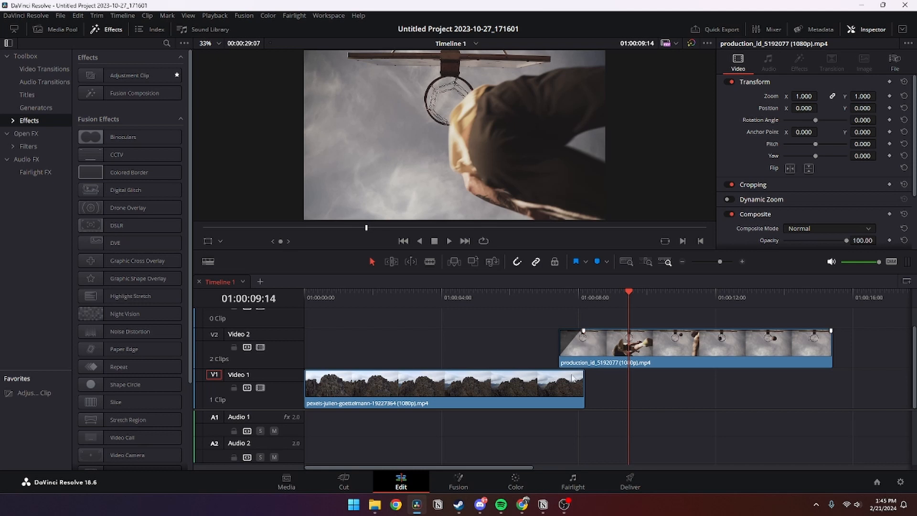
pyautogui.click(546, 291)
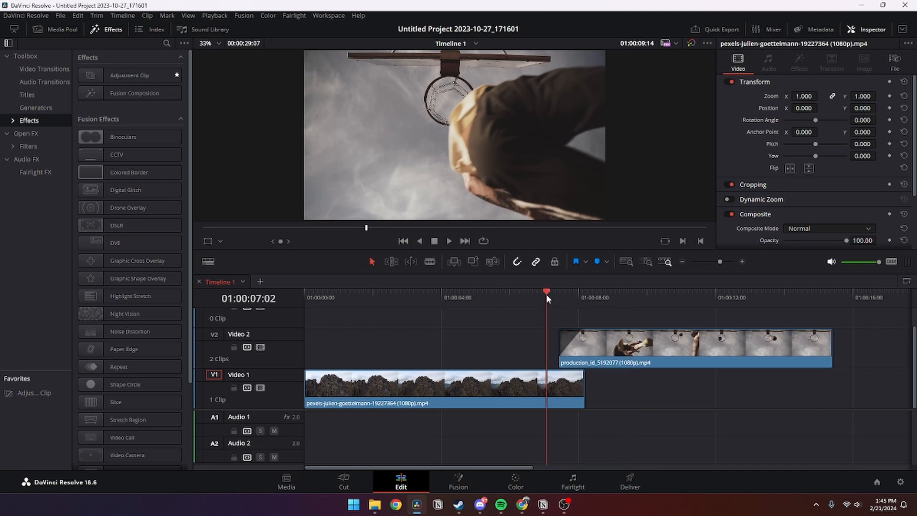
pyautogui.click(449, 241)
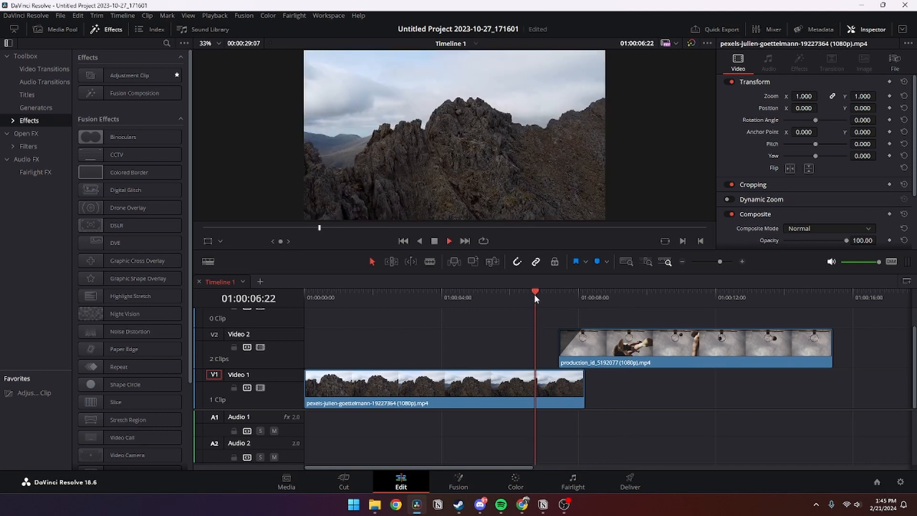
pyautogui.click(606, 290)
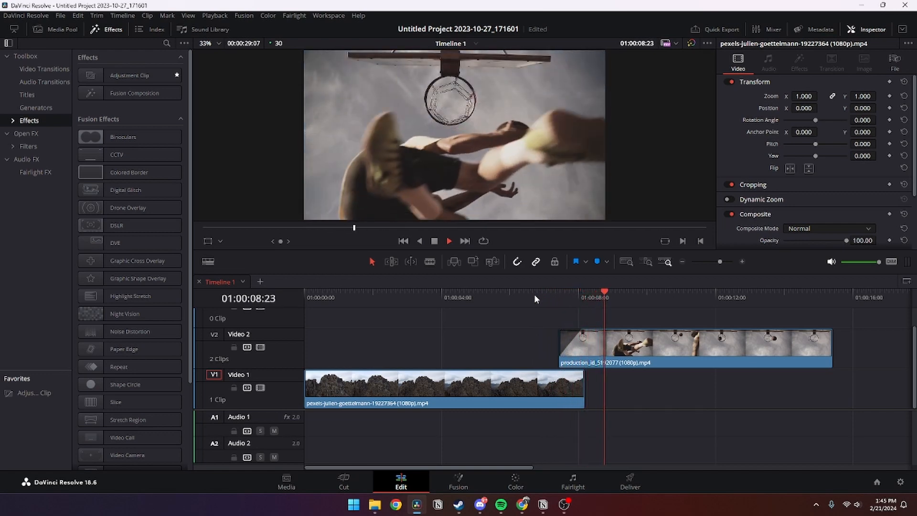